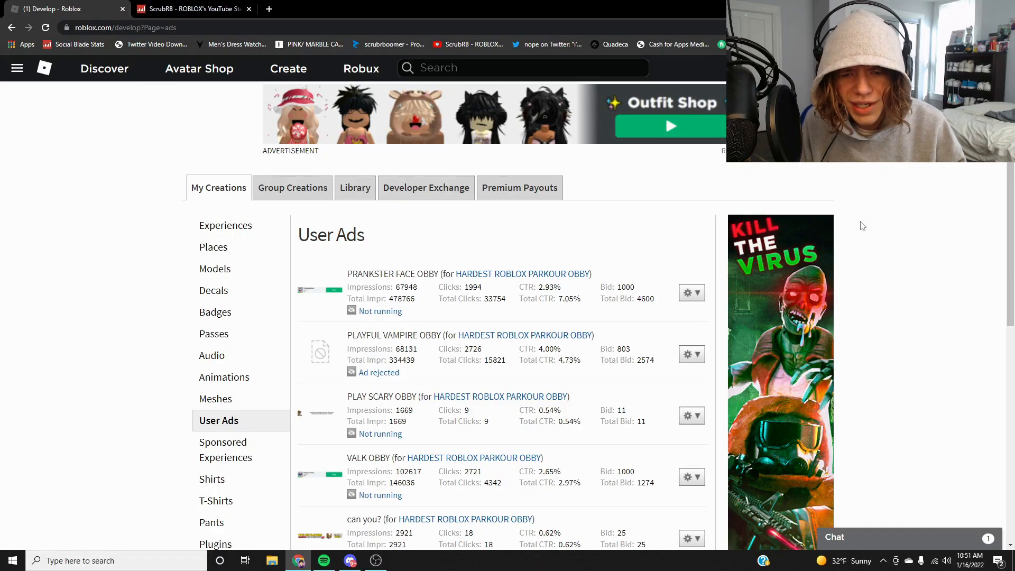
- Enter 1000 Robux bids for the PRANKSTER FACE OBBY and VALK OBBY ads and run them
scroll("down", 3)
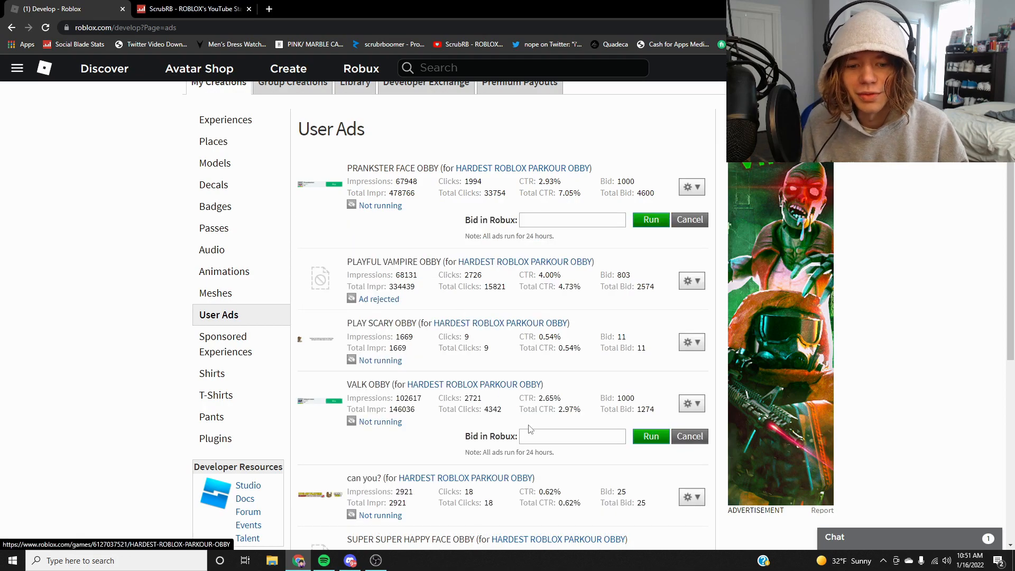
type("1")
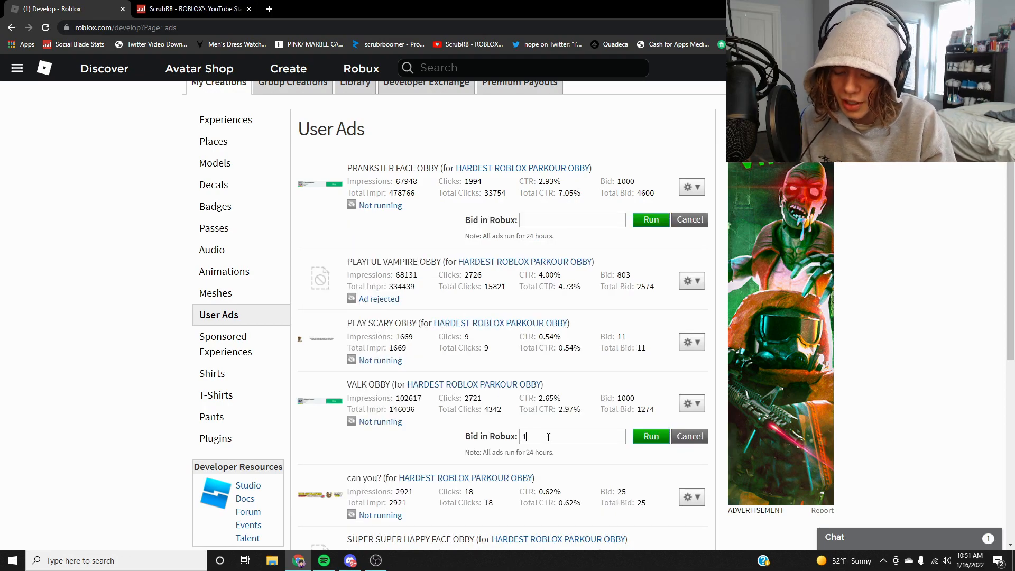
type("000")
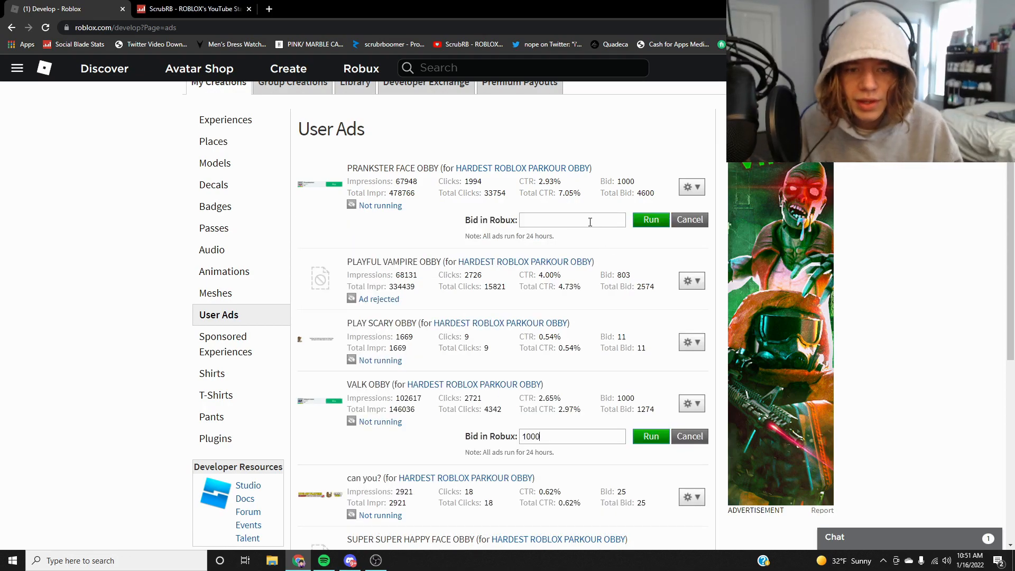
type("100")
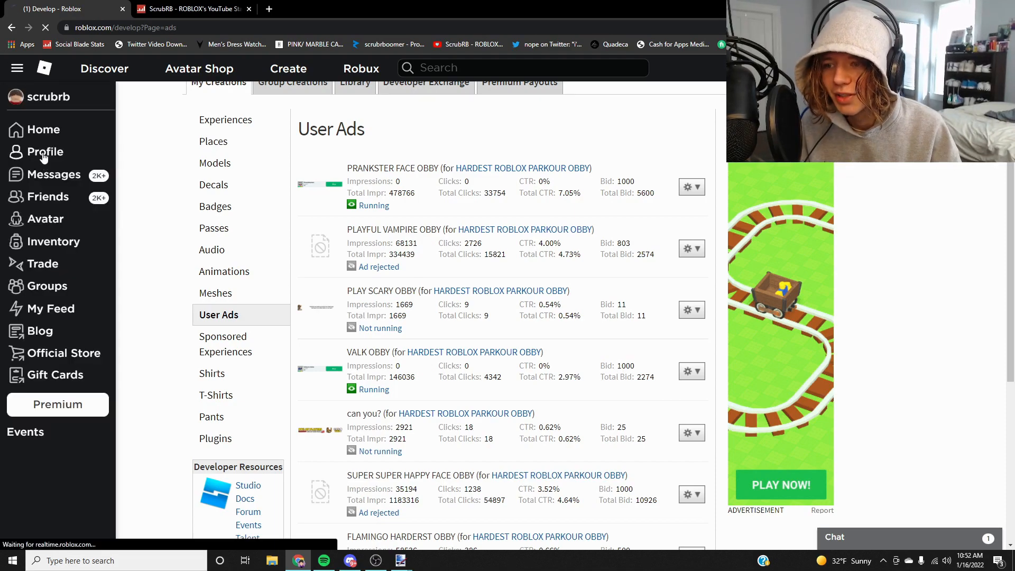
- Go to the HARDEST ROBLOX PARKOUR OBBY game page and hit Play to launch it
left_click(45, 152)
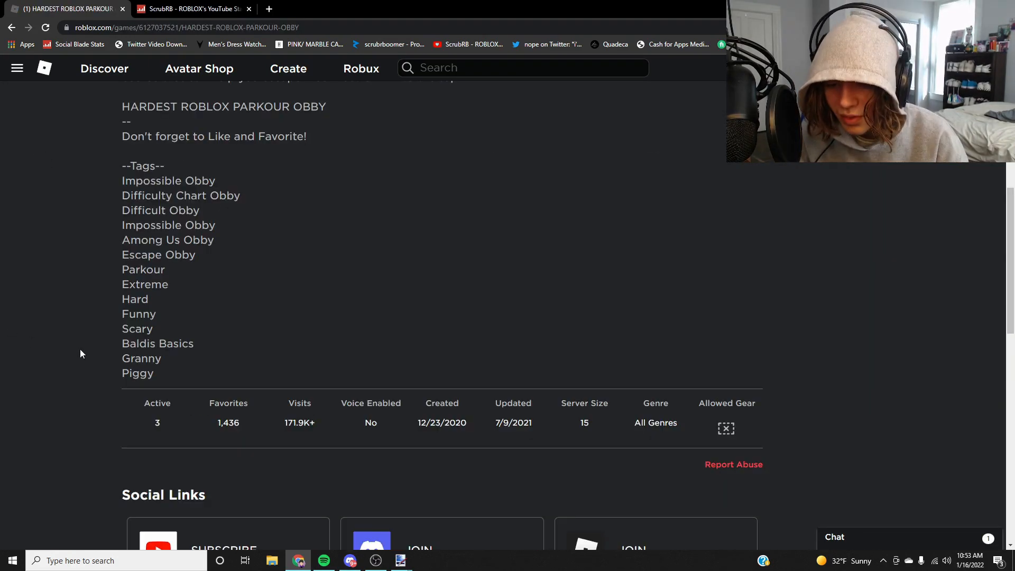
mouse_move(330, 436)
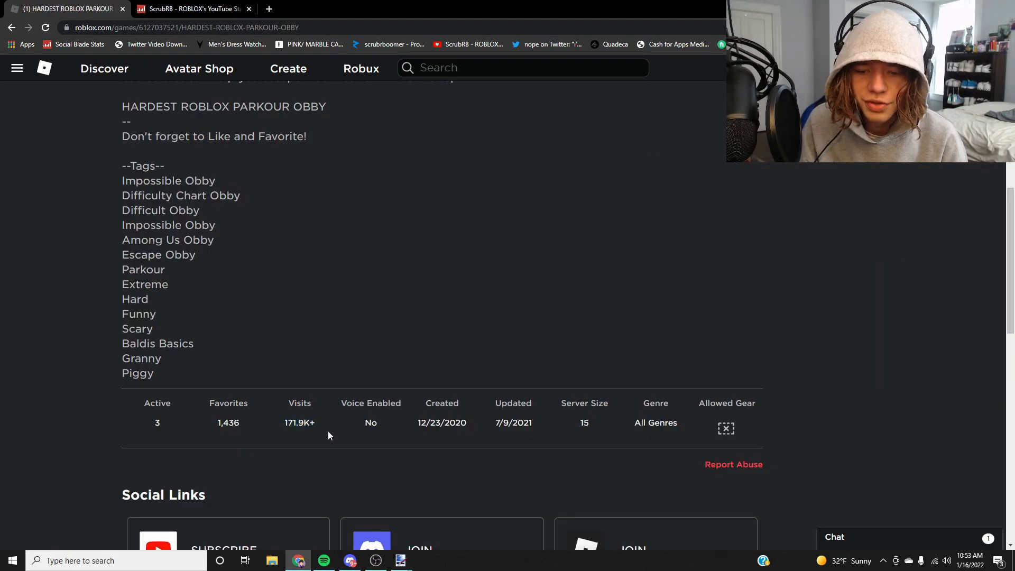
scroll("up", 3)
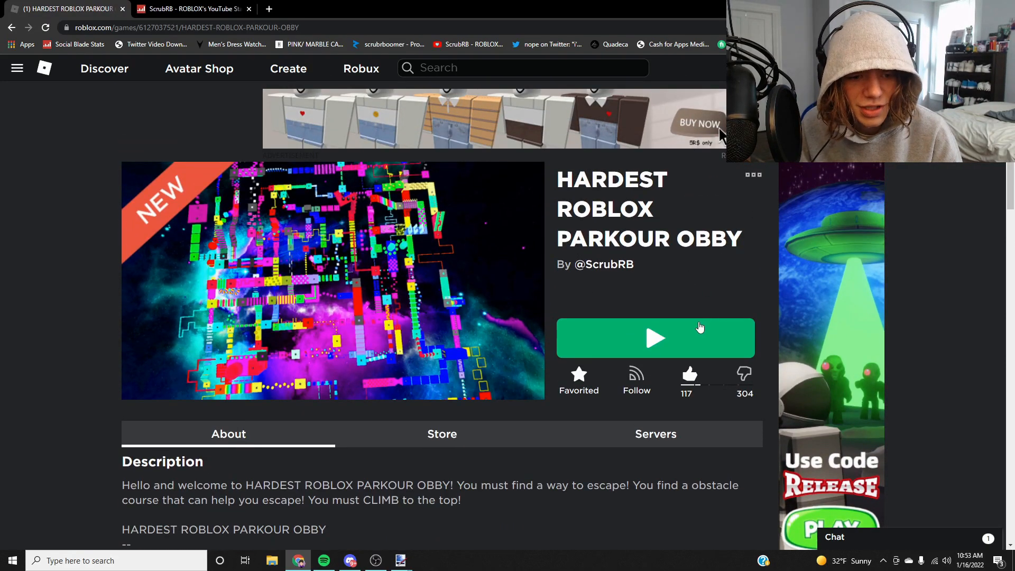
left_click(656, 339)
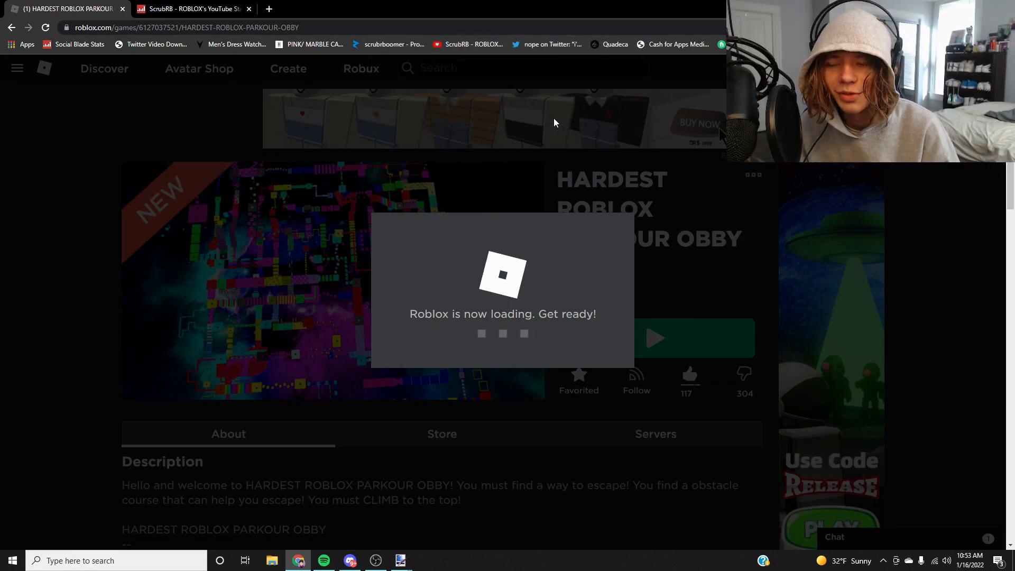